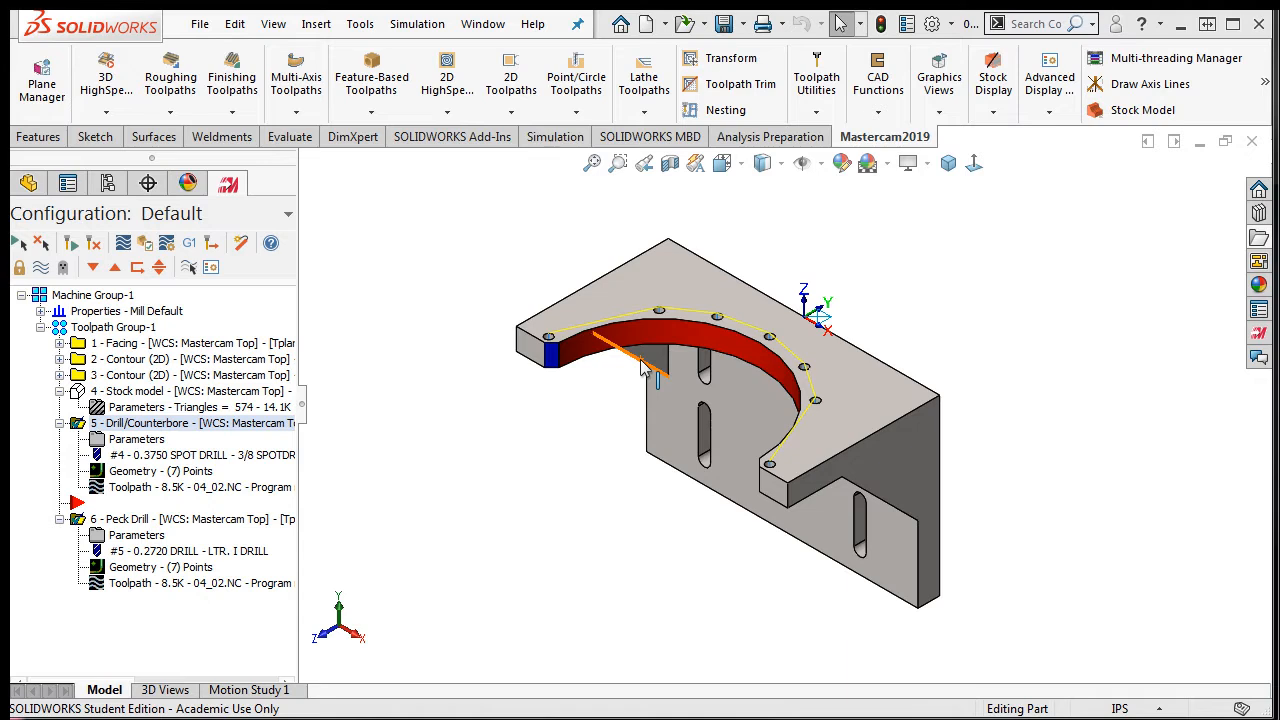
mouse_move(393, 390)
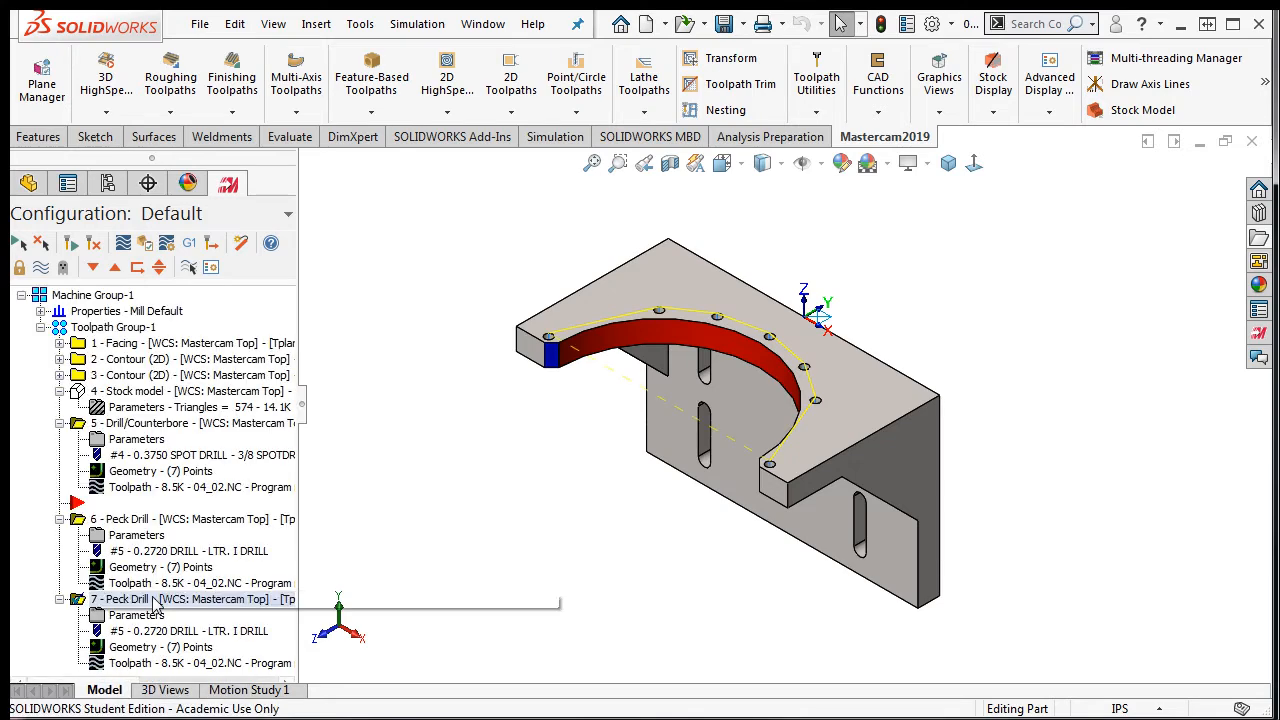
Collapse the counterbore operation's details in the Toolpath Manager
click(59, 422)
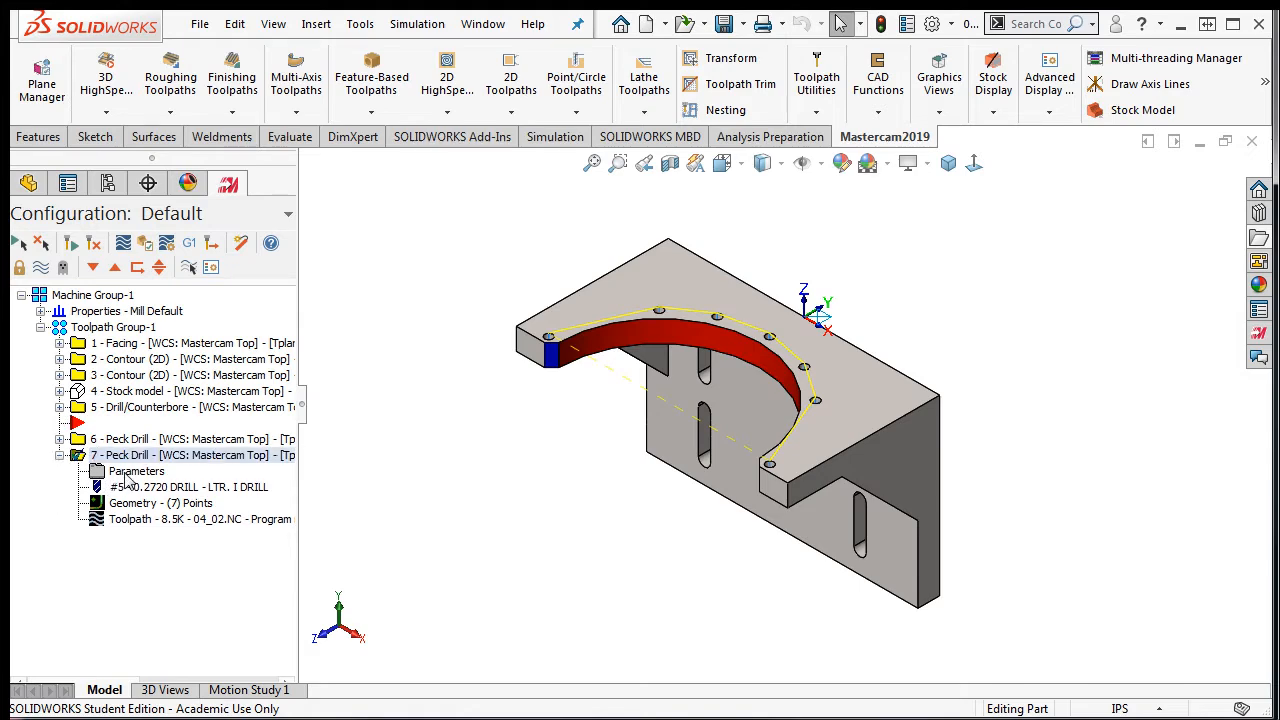
Filter operation 7's tool library to taps of 0.3125 diameter and select the 5/16-24 tap
double_click(120, 455)
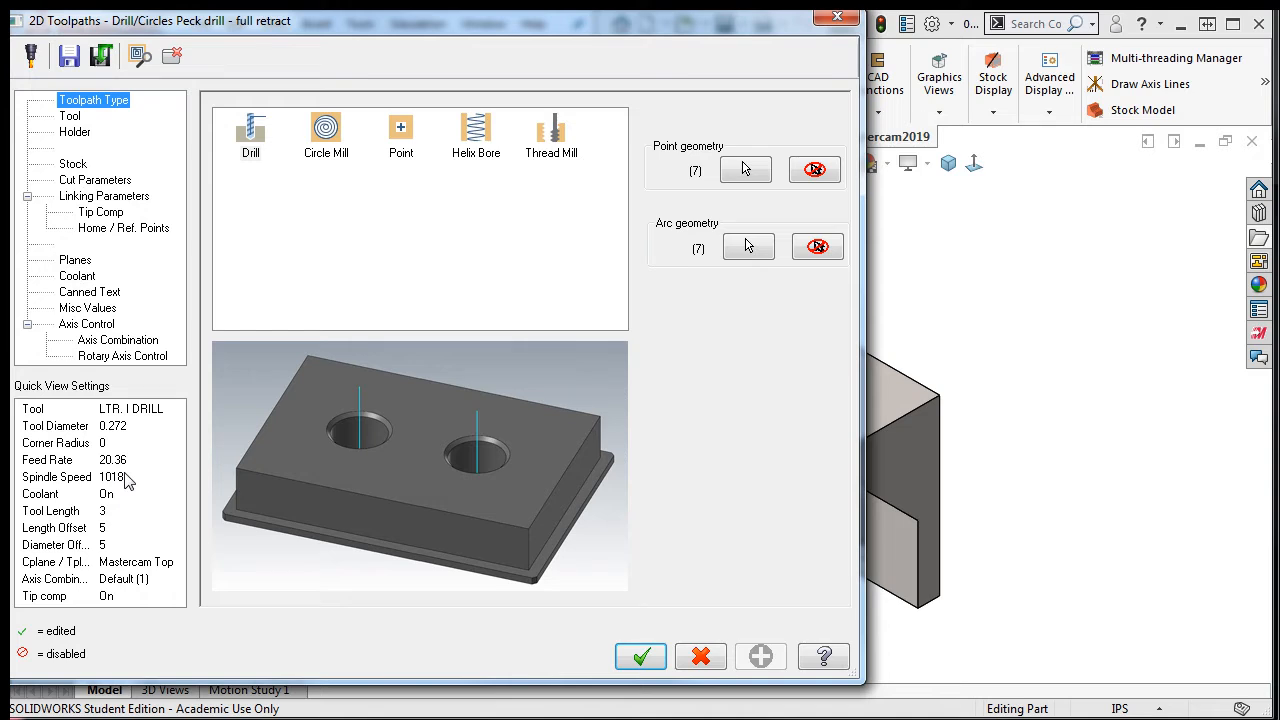
mouse_move(53, 344)
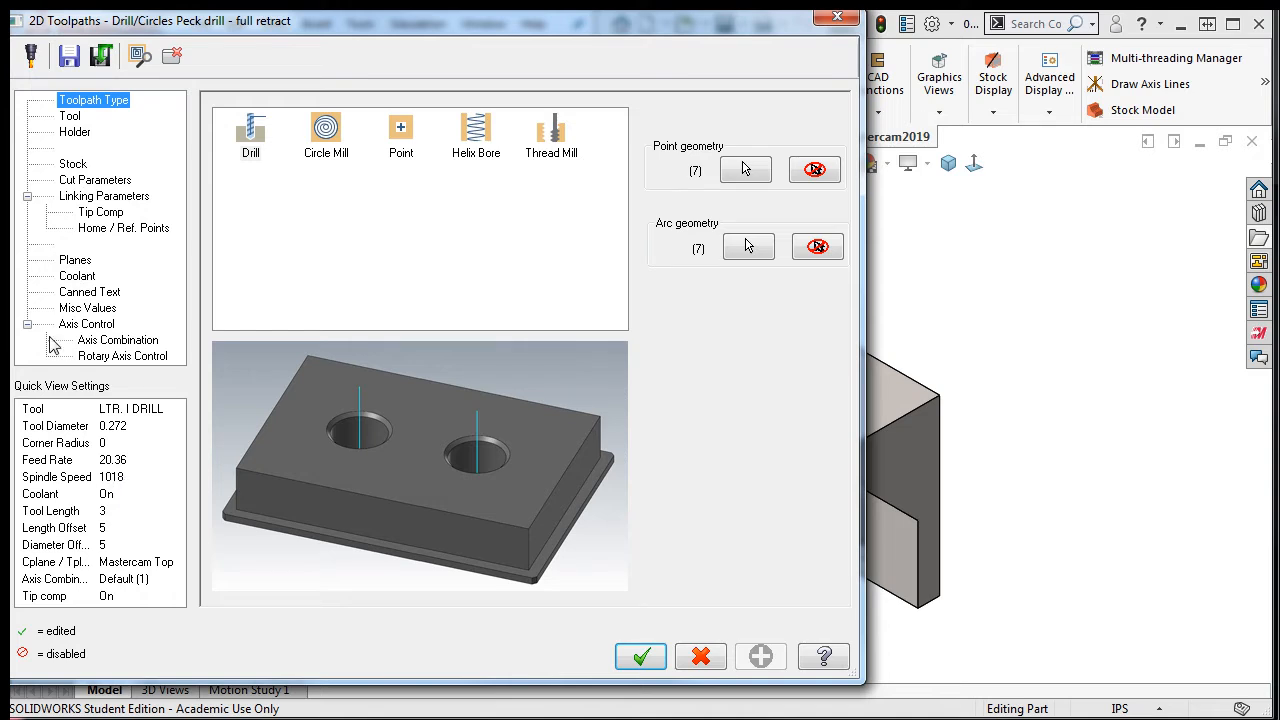
click(70, 116)
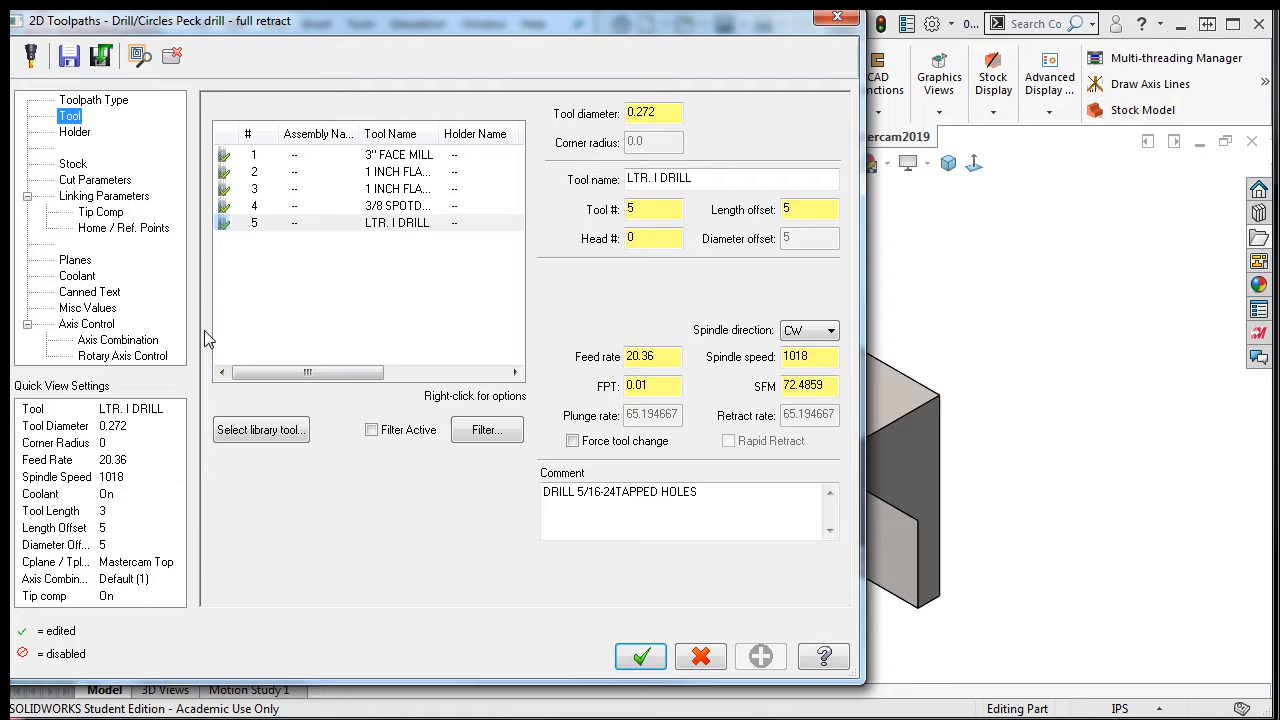
click(260, 429)
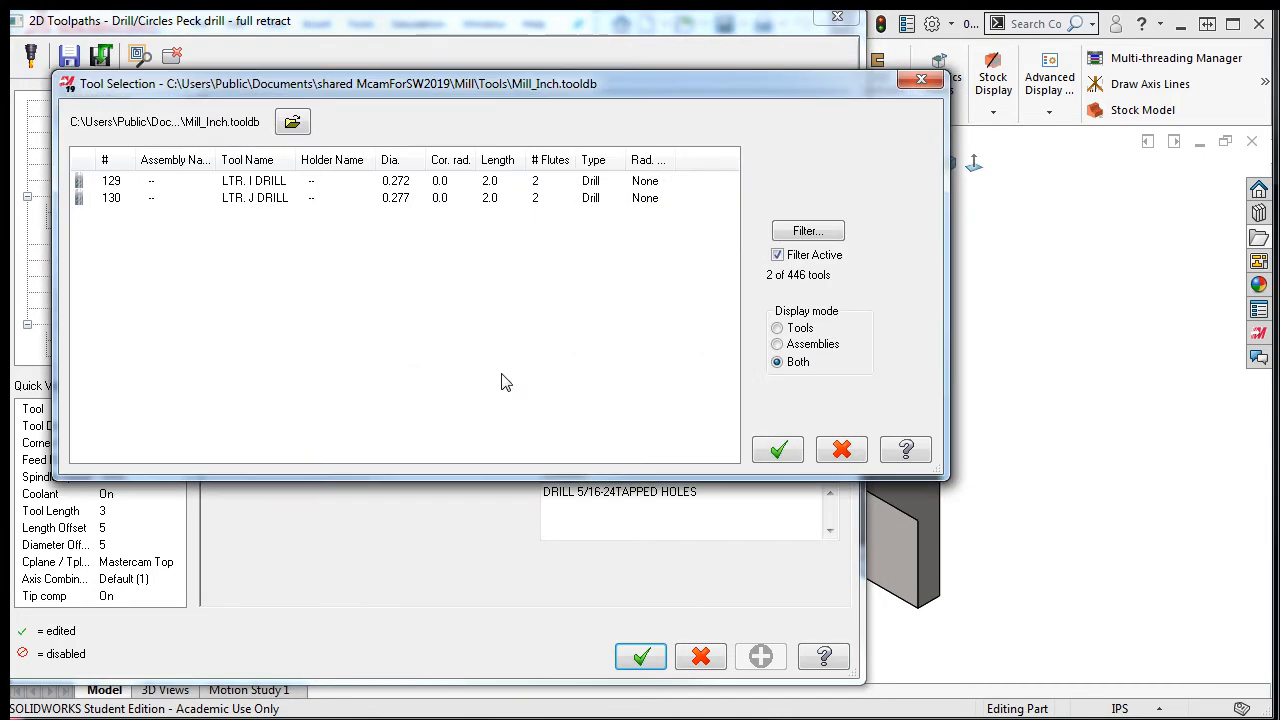
click(808, 231)
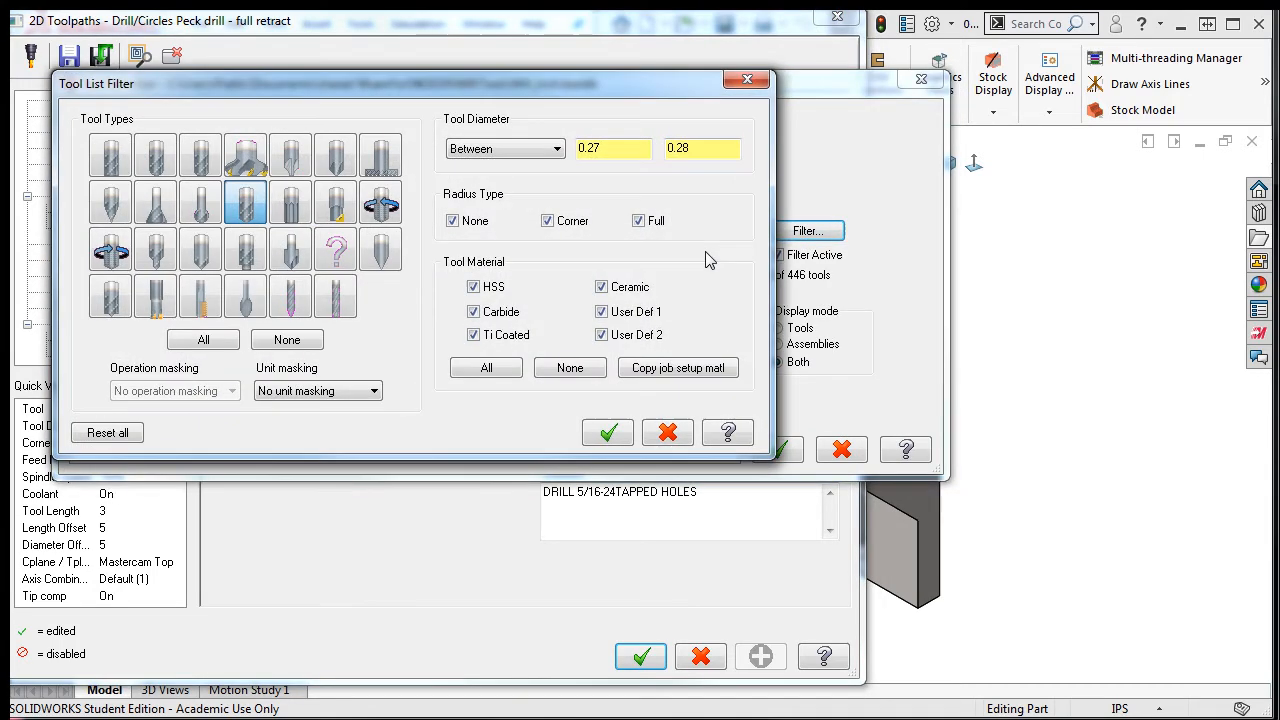
click(287, 340)
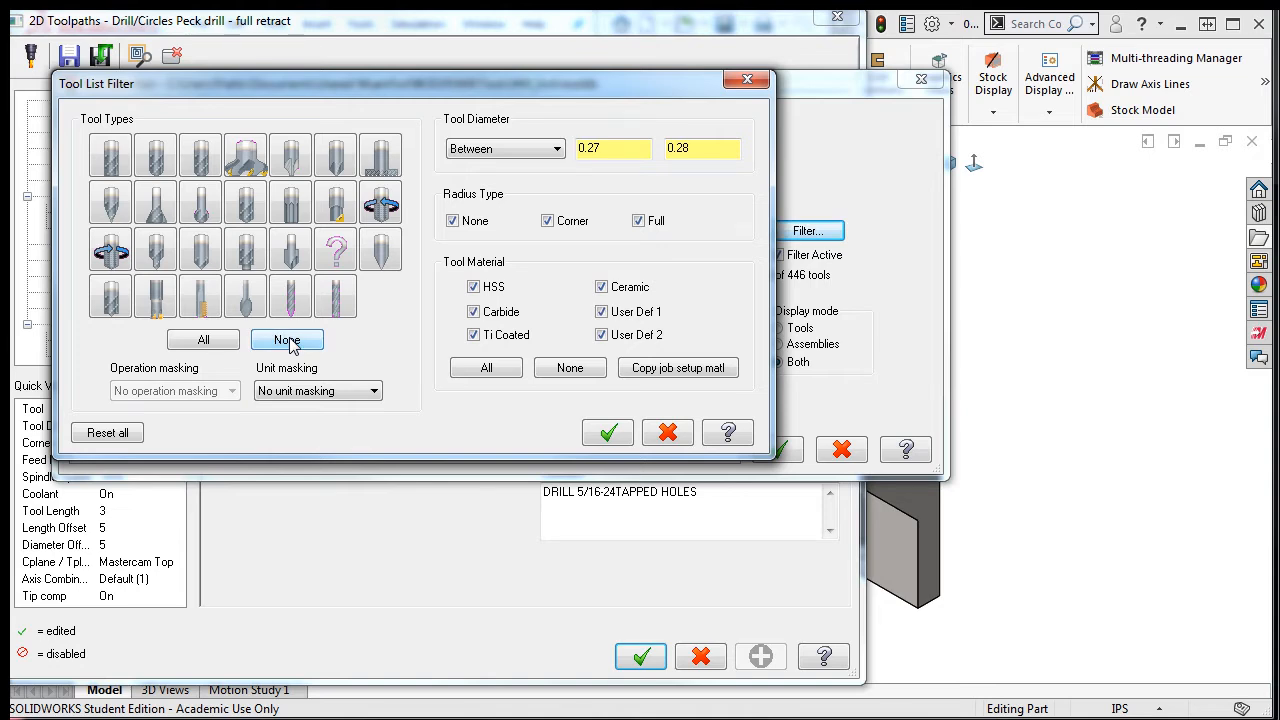
mouse_move(381, 201)
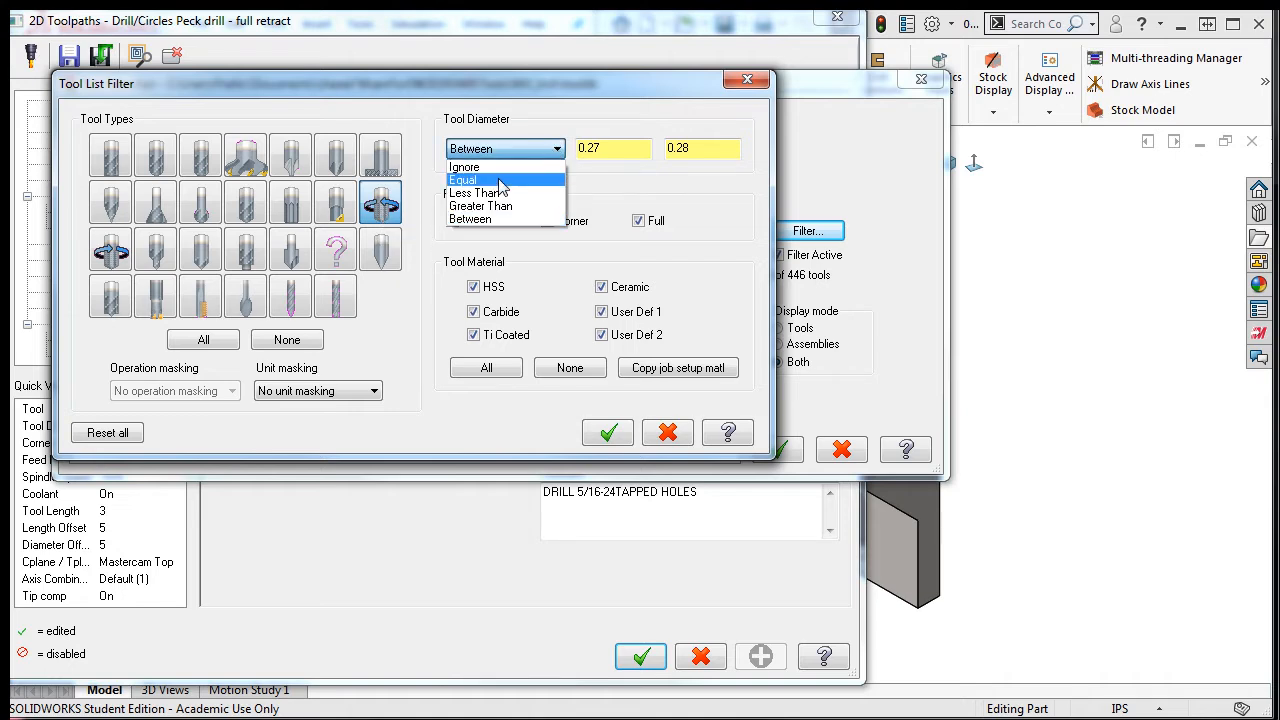
click(463, 180)
text(0.3125)
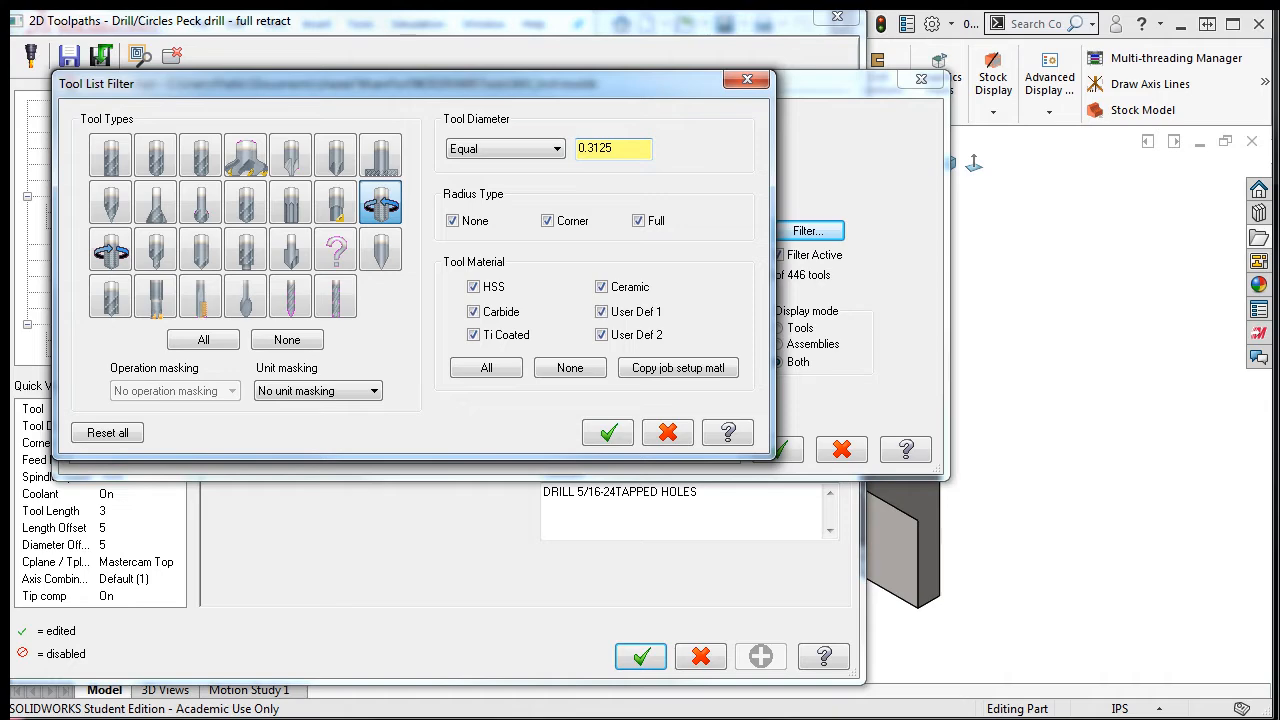
click(607, 432)
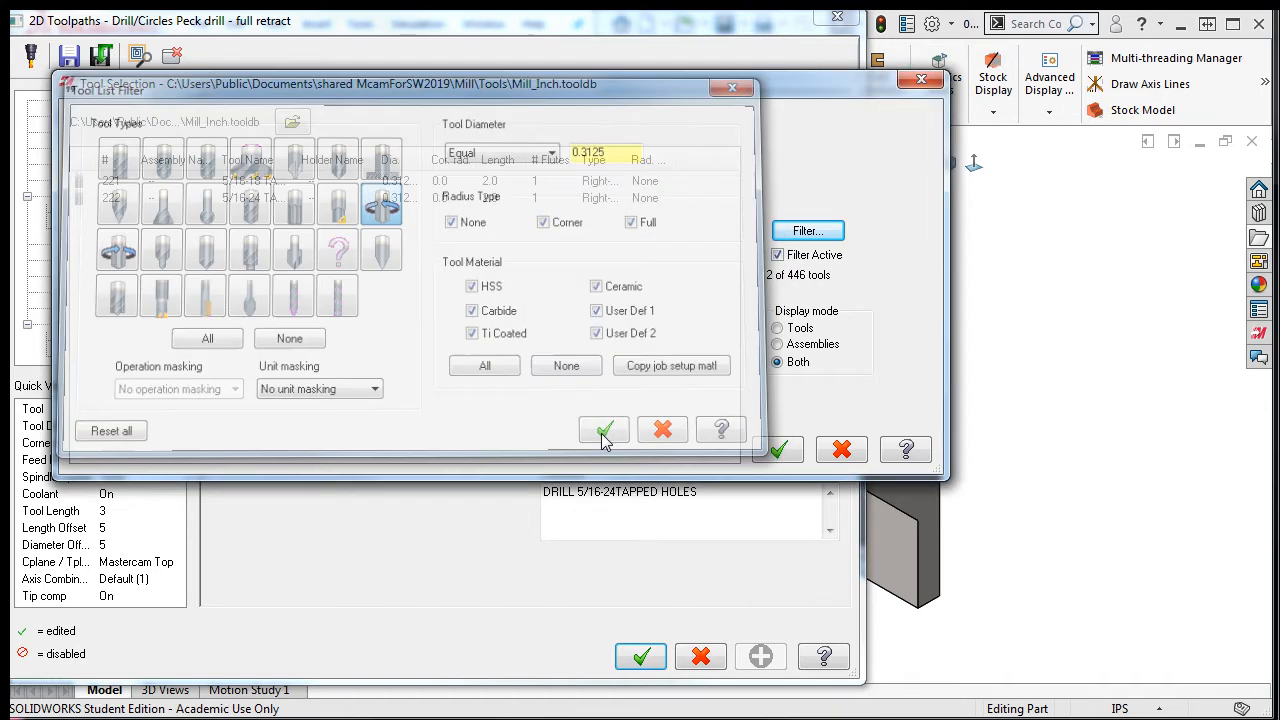
click(603, 429)
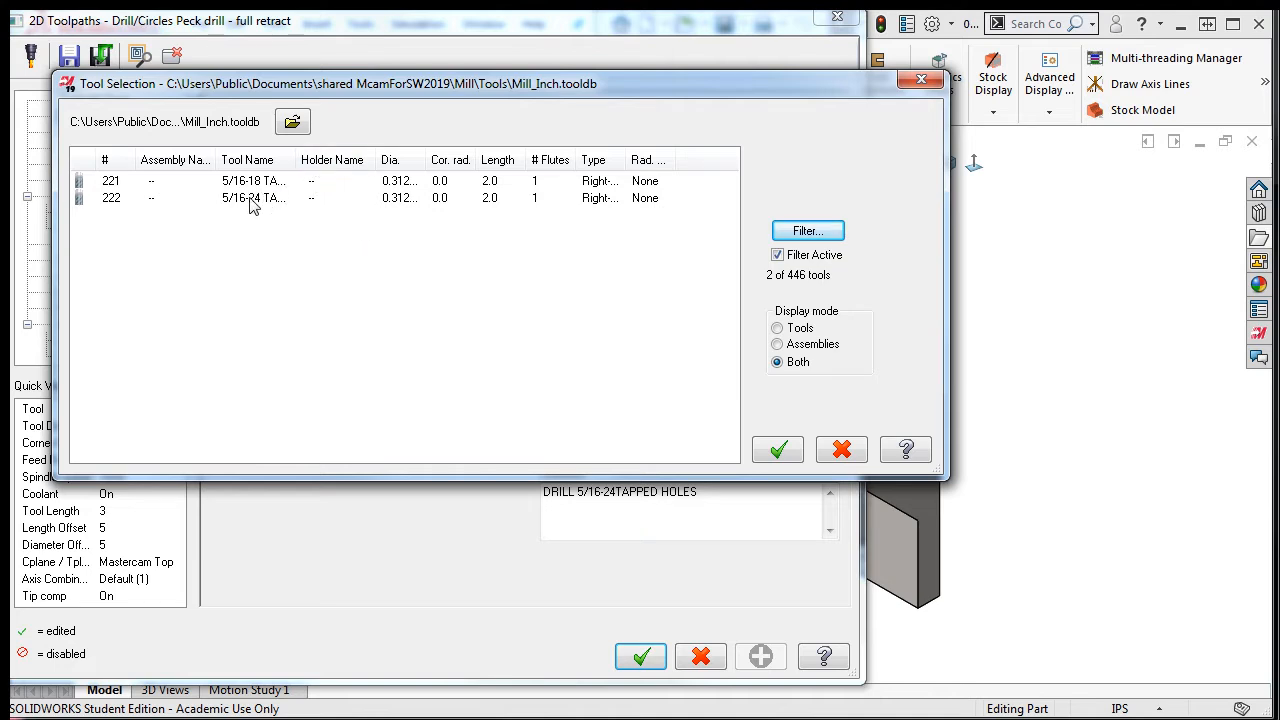
click(254, 197)
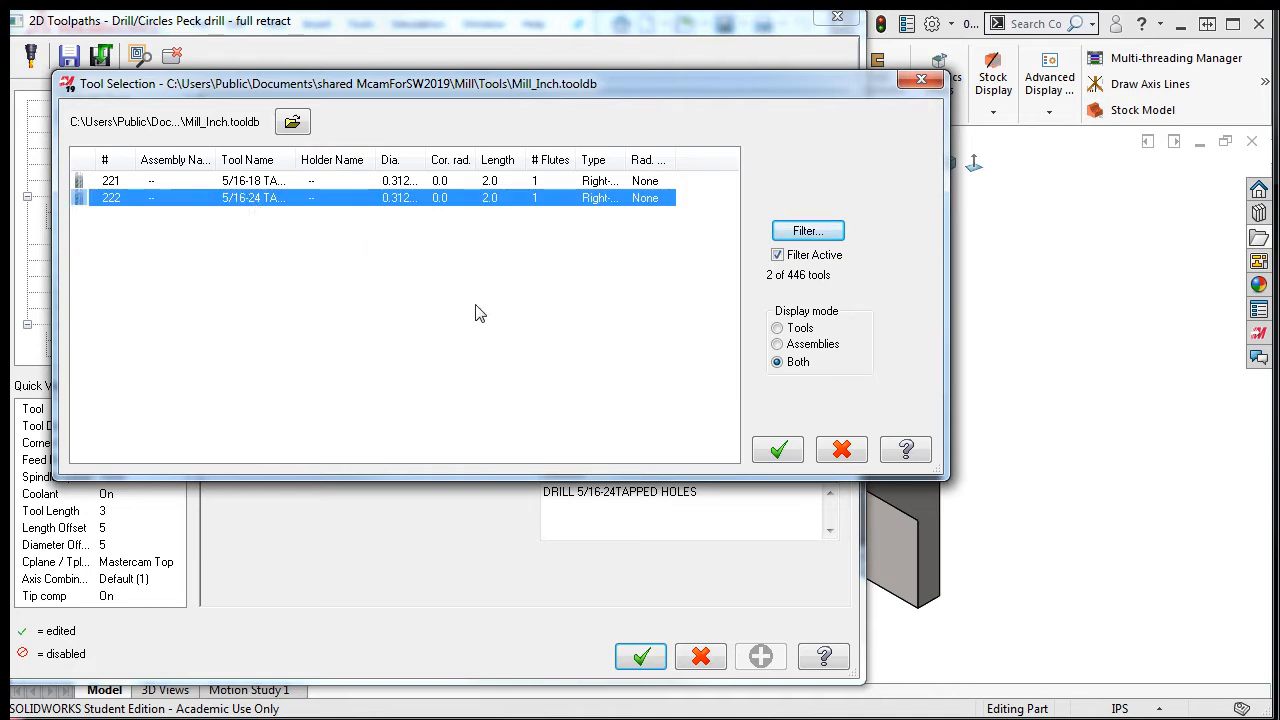
click(778, 449)
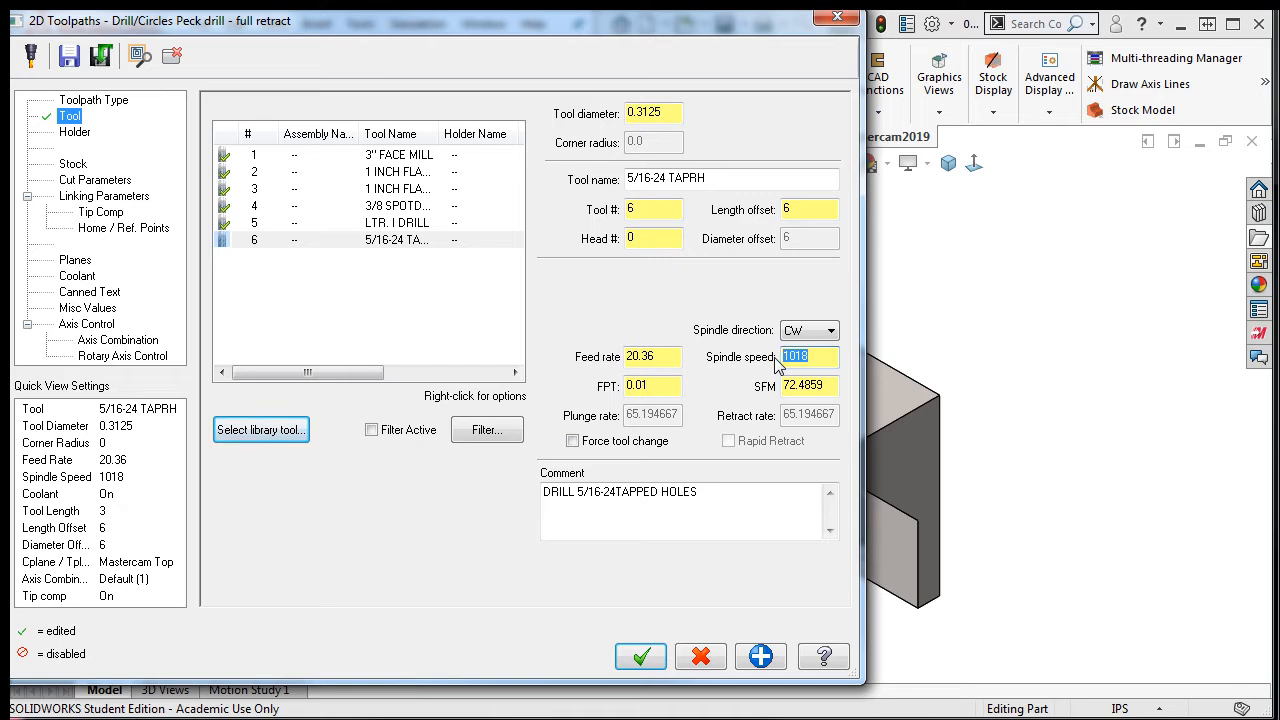
Set spindle speed 720 and feed rate 30, and change the comment's DRILL to TAP
text(24)
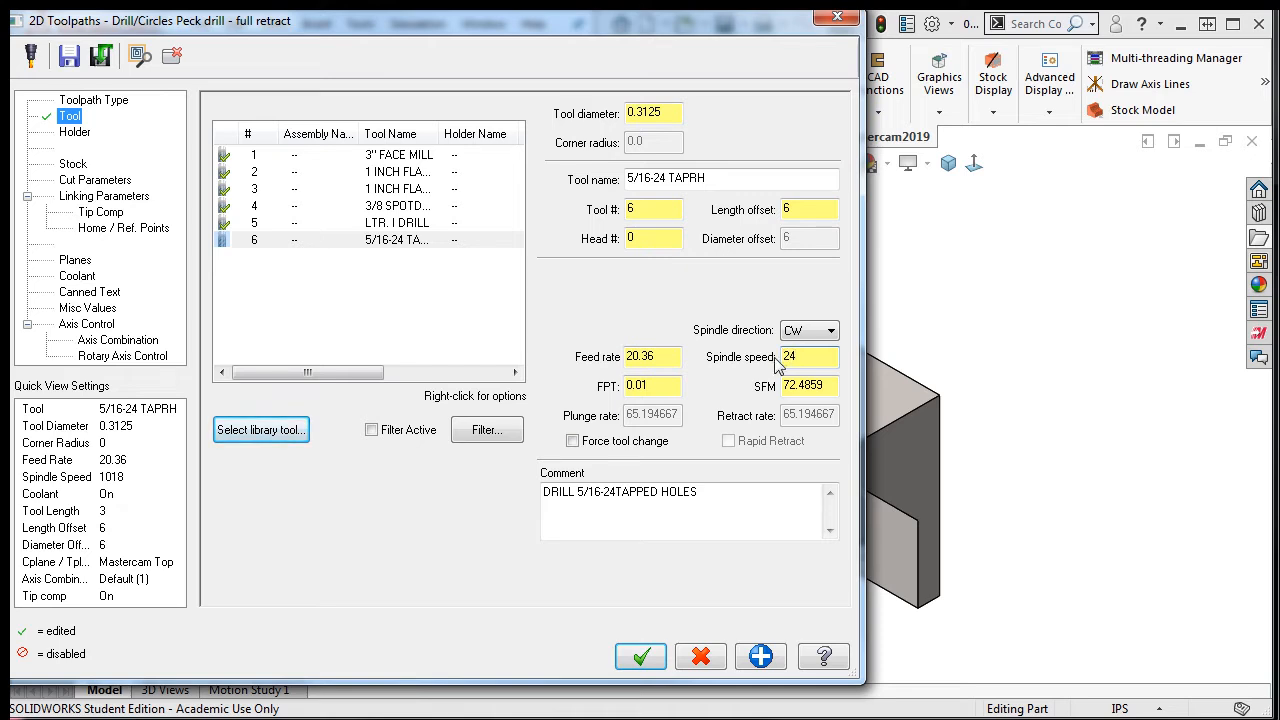
text(240)
click(652, 357)
text(10)
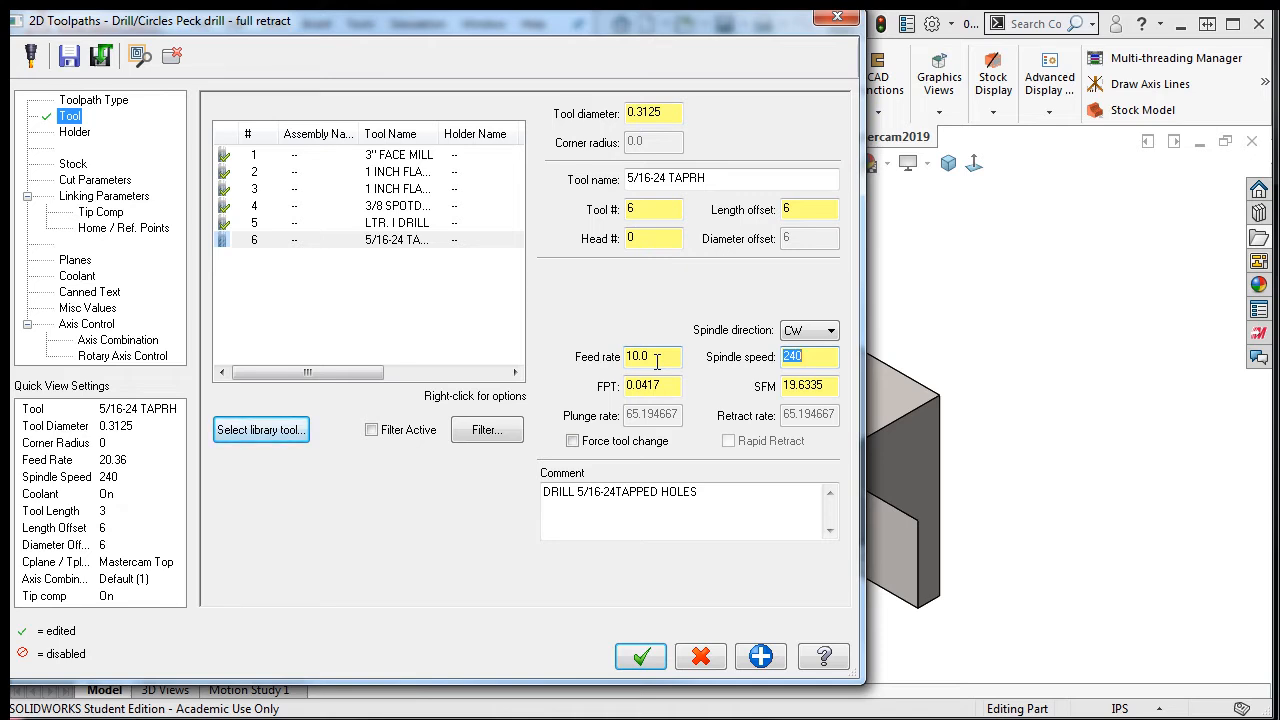
mouse_move(690, 362)
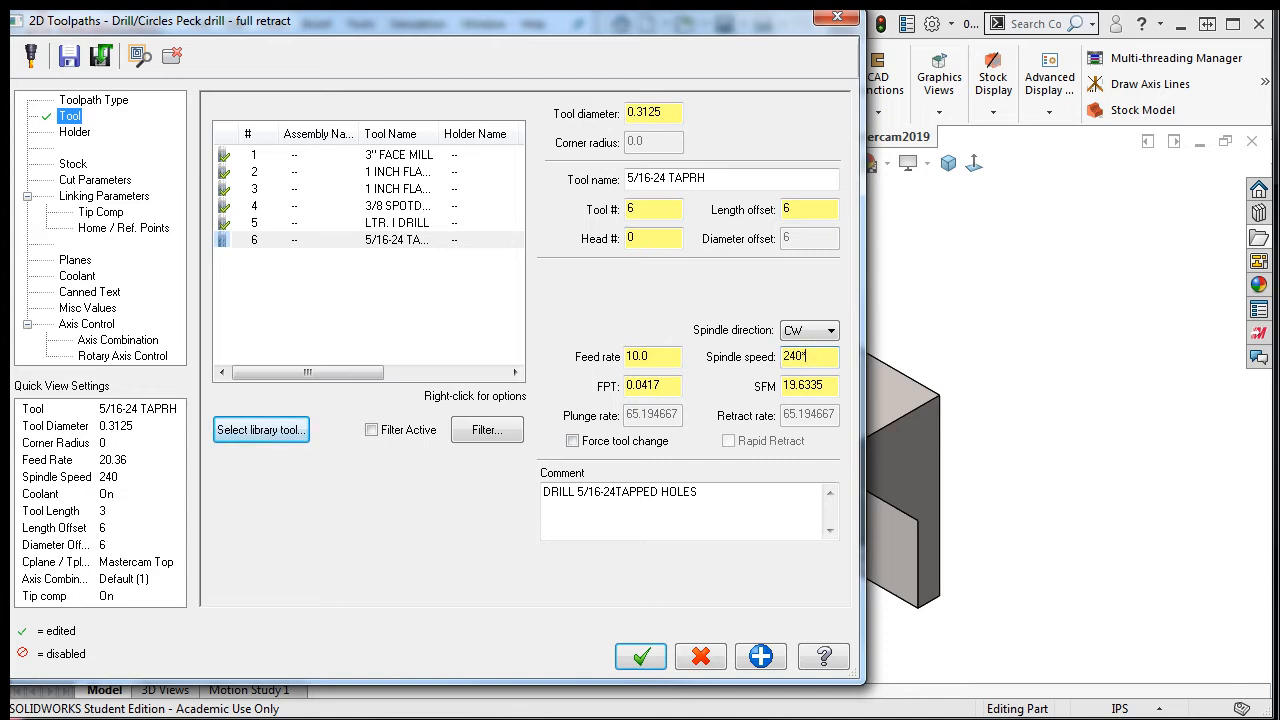
text(720)
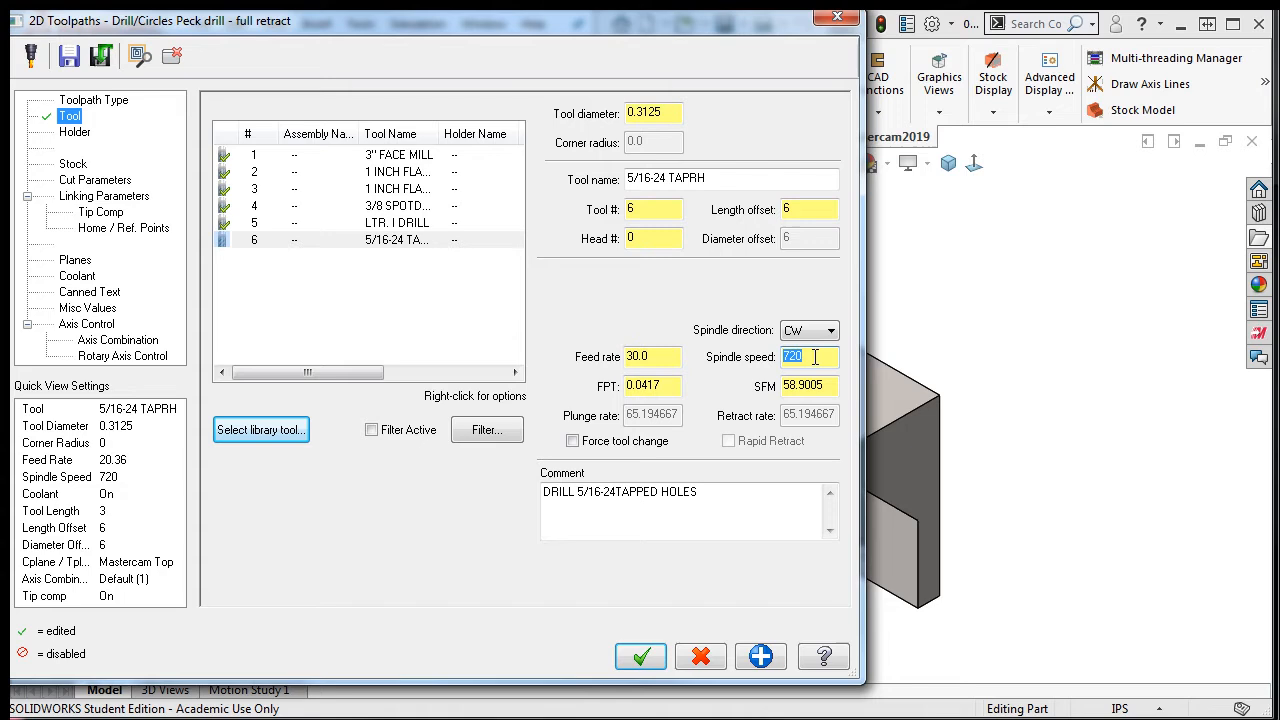
click(650, 356)
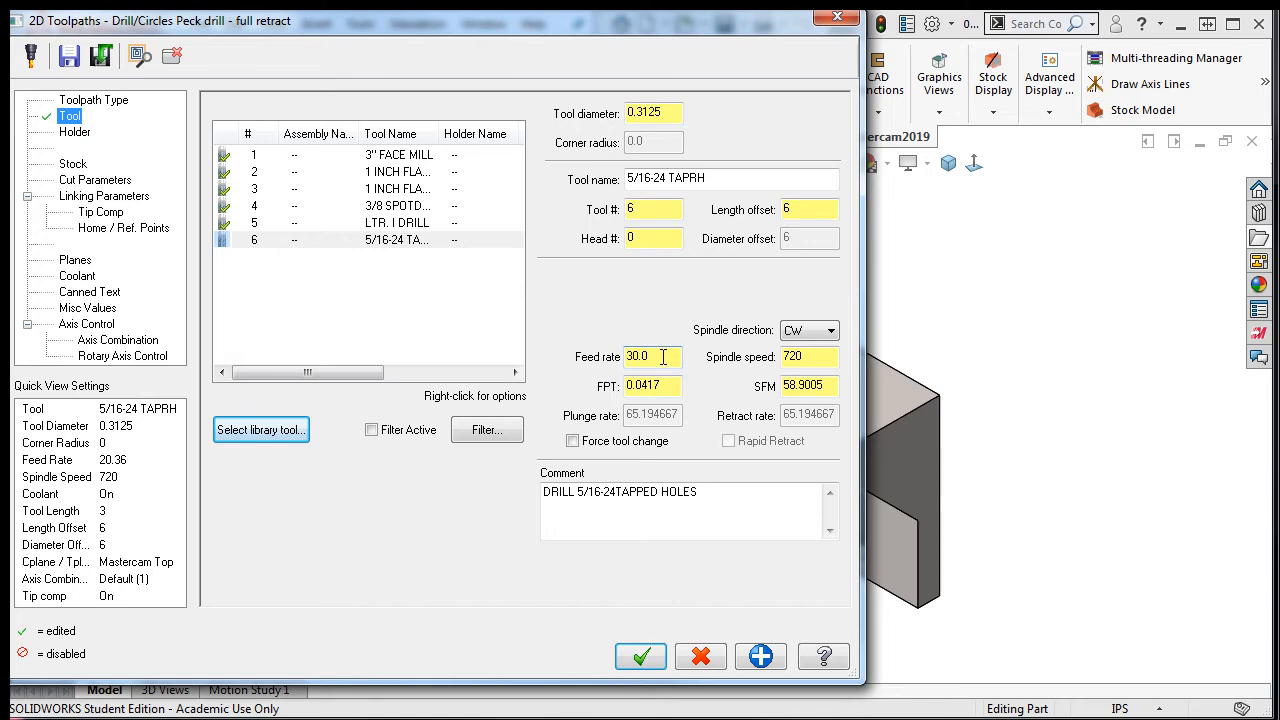
double_click(558, 491)
text(T)
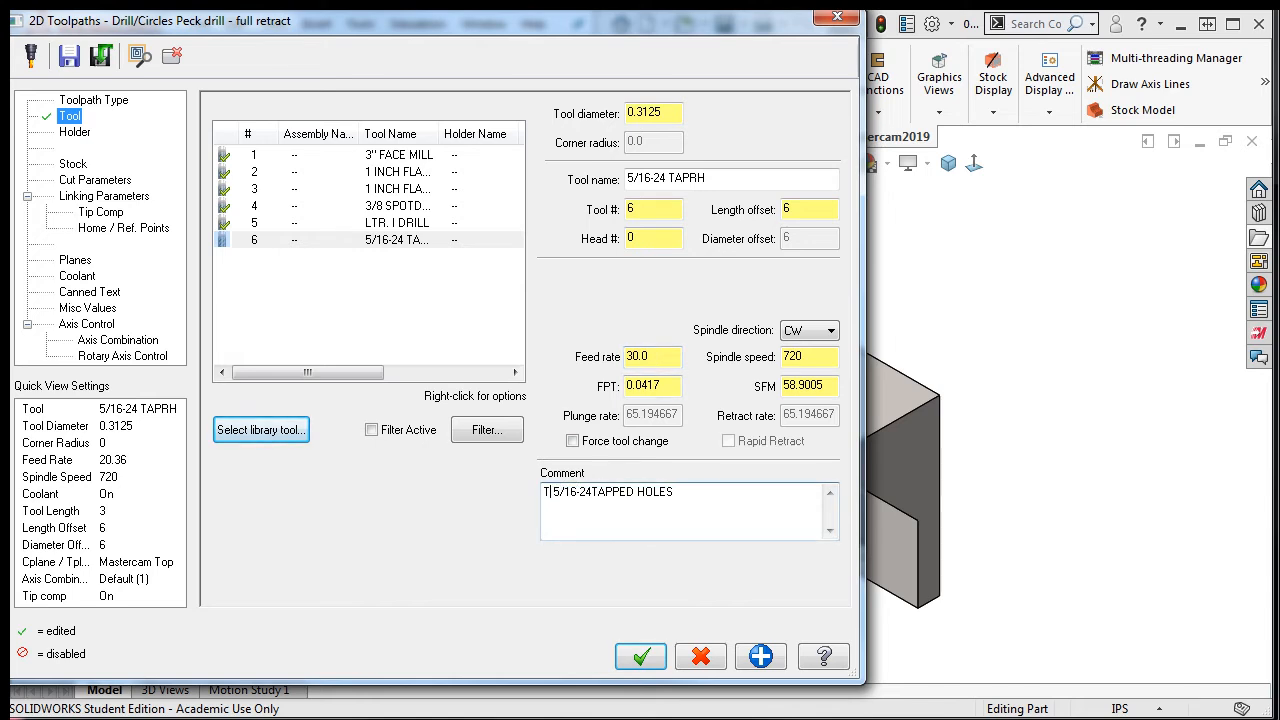
text(AP)
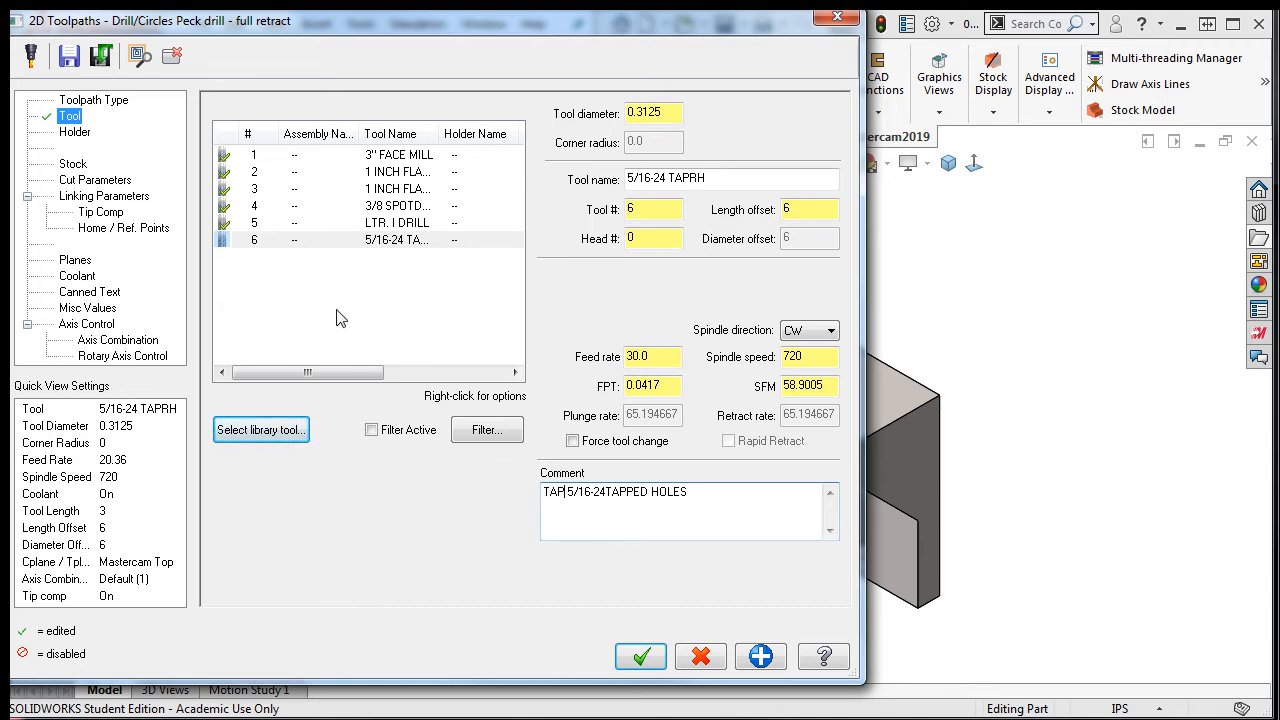
Switch the Cut Parameters cycle from Peck Drill to Tap
click(95, 179)
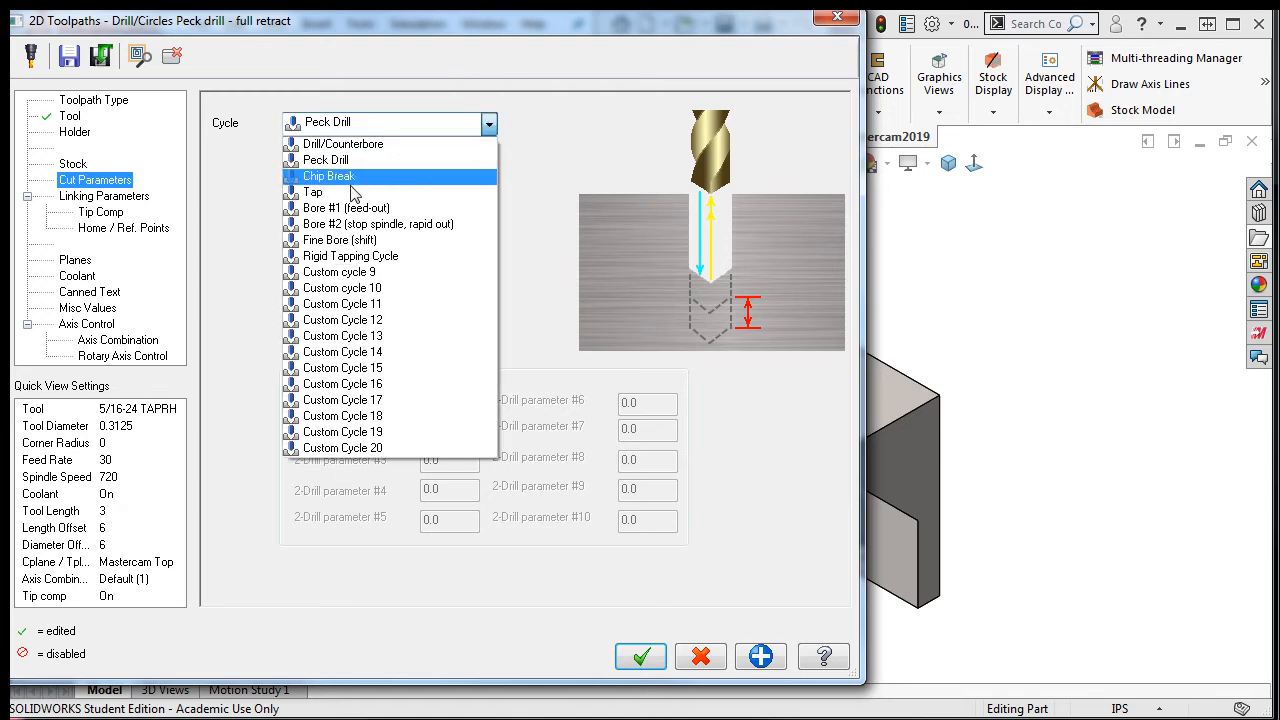
click(314, 192)
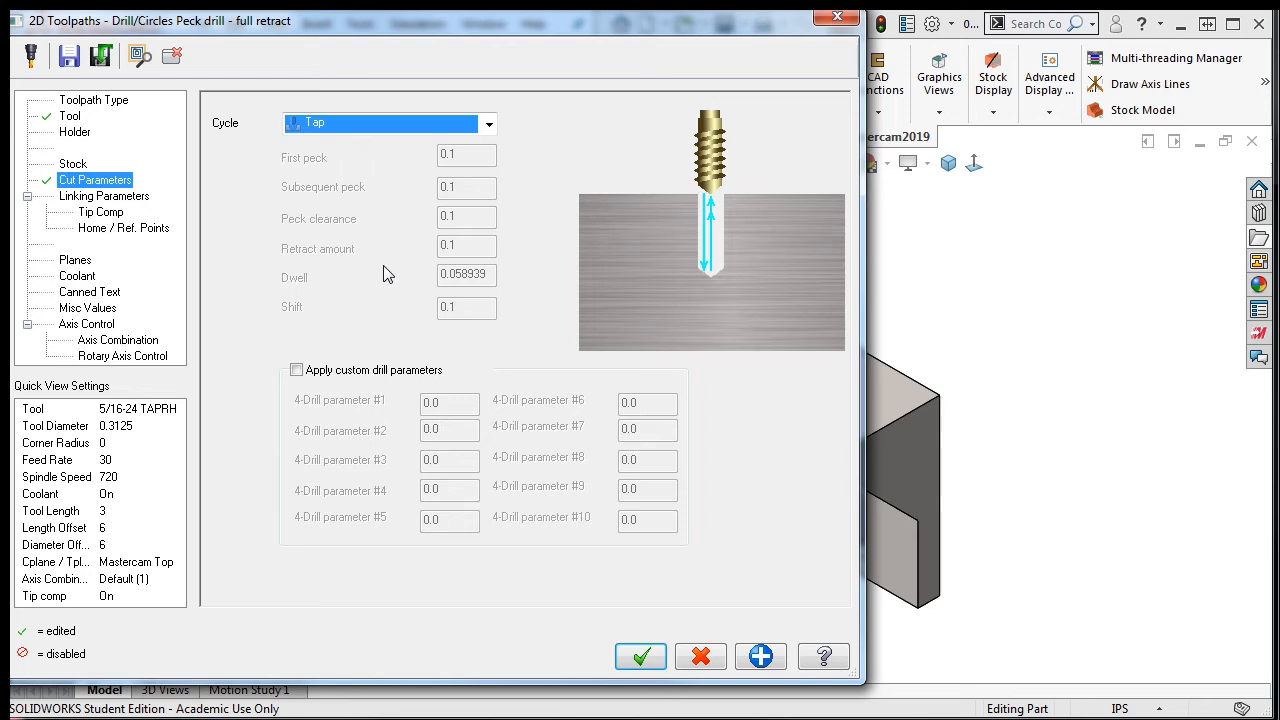
mouse_move(727, 183)
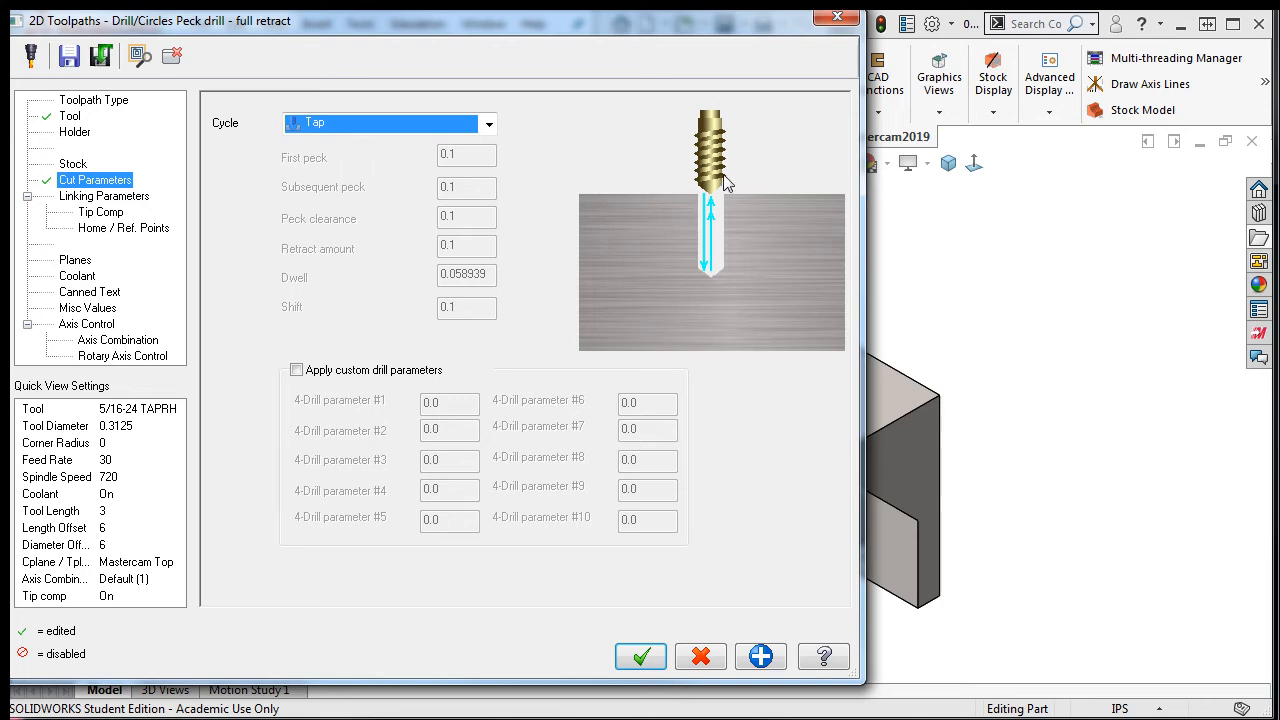
mouse_move(724, 219)
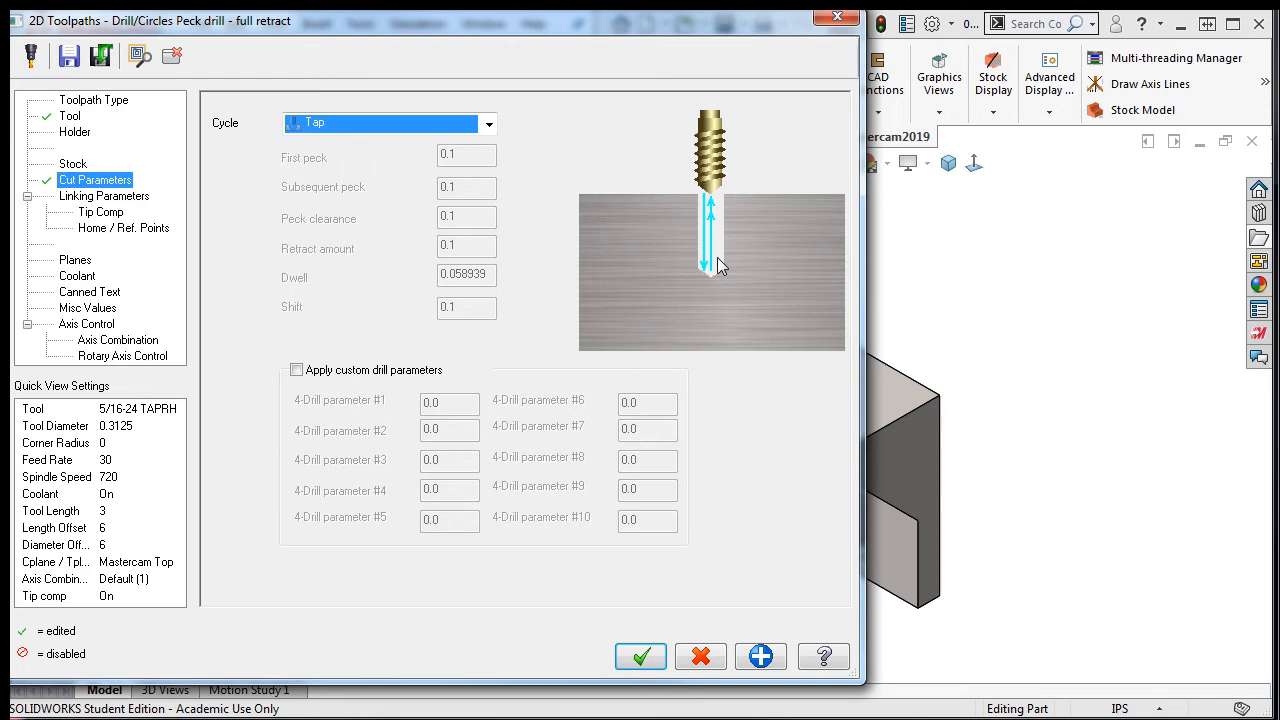
mouse_move(720, 262)
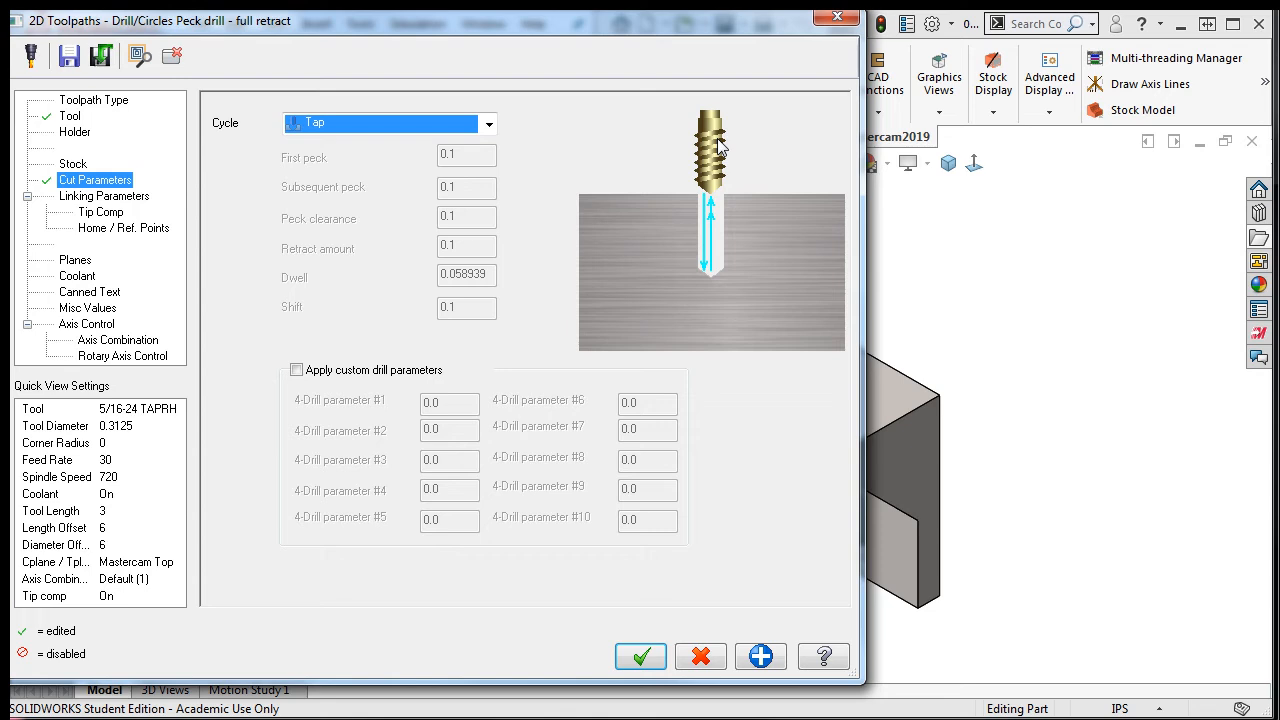
click(103, 196)
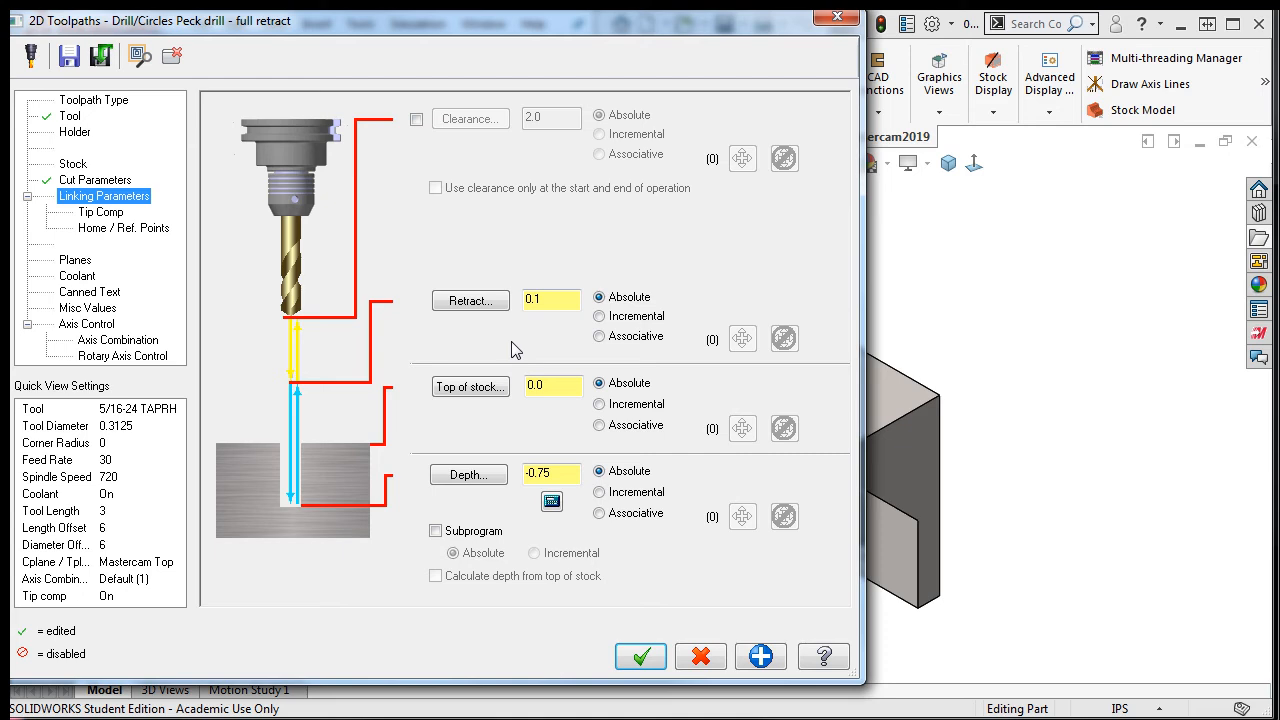
Enter 0.125 as the retract height in Linking Parameters
click(552, 300)
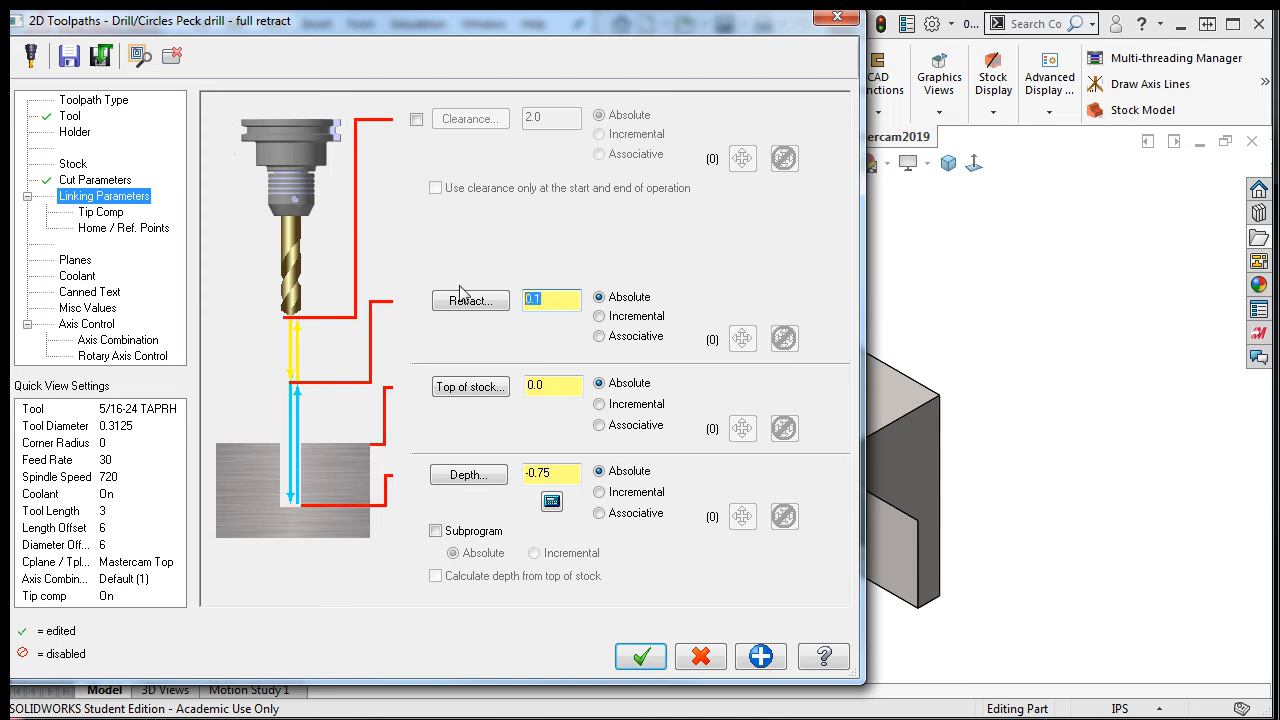
text(3/2)
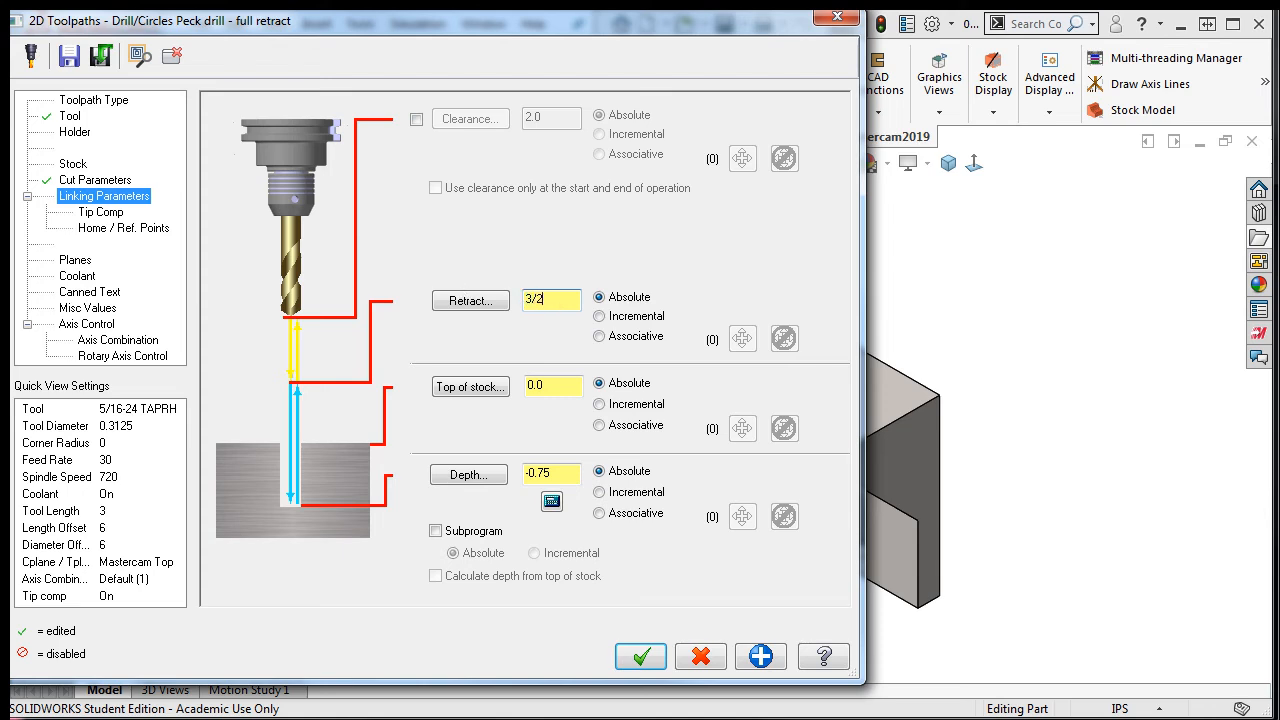
text(0.125)
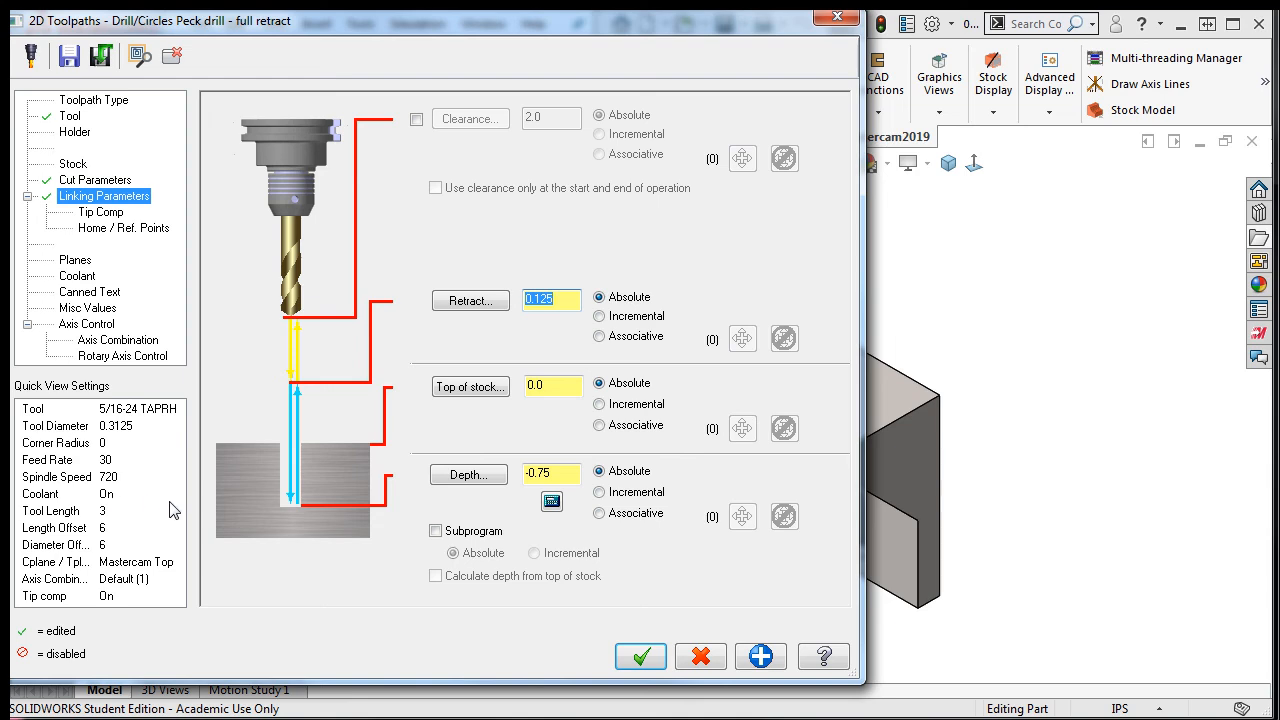
Accept the 2D Toolpaths dialog to create Tap operation 7
click(640, 656)
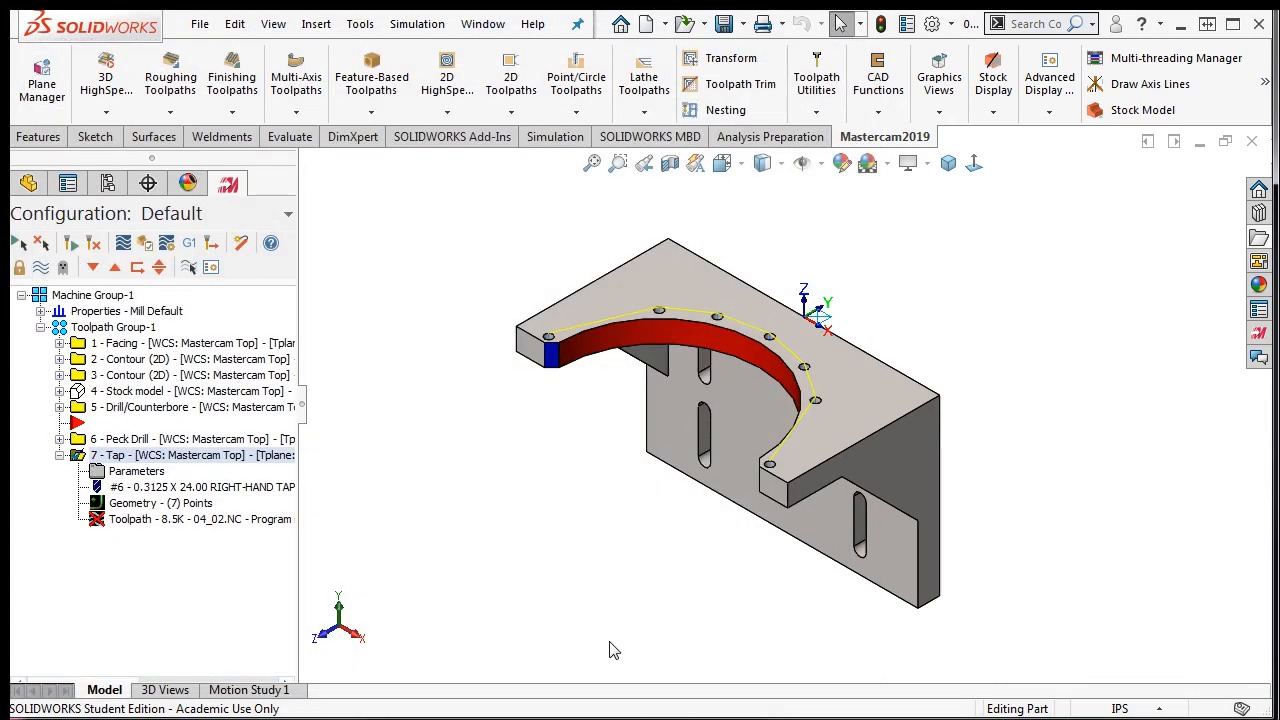
mouse_move(130, 303)
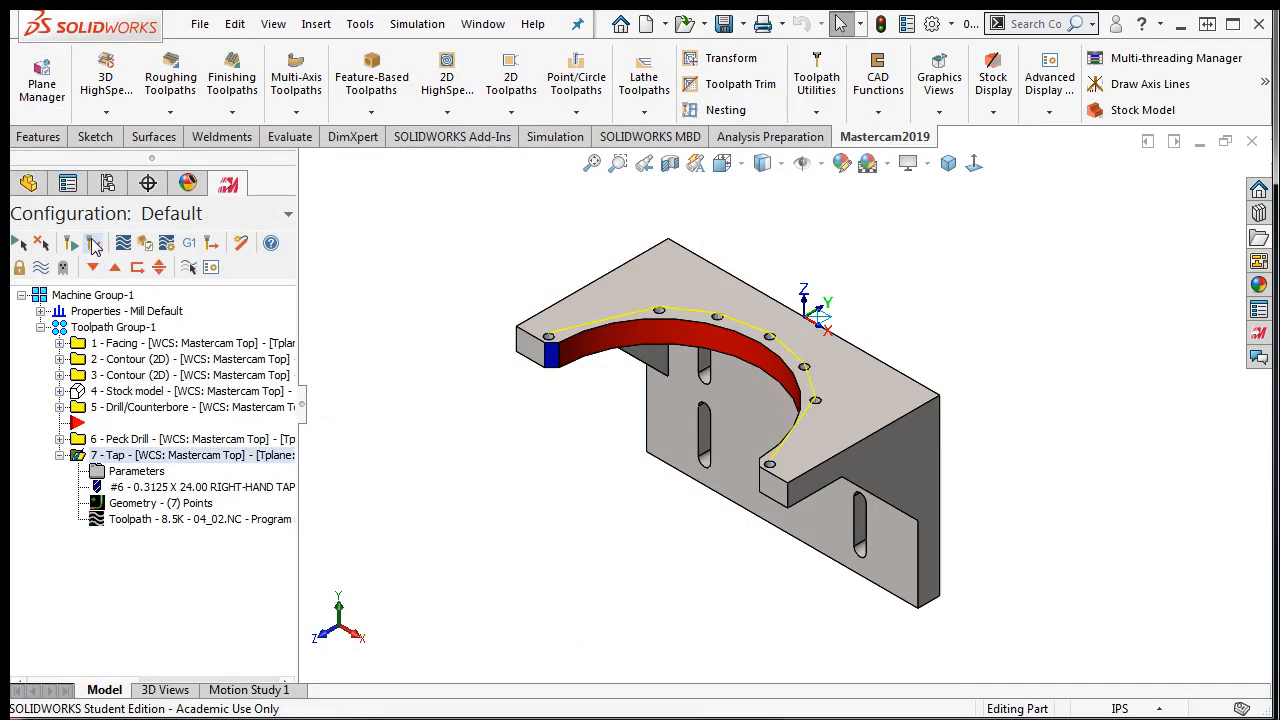
mouse_move(94, 243)
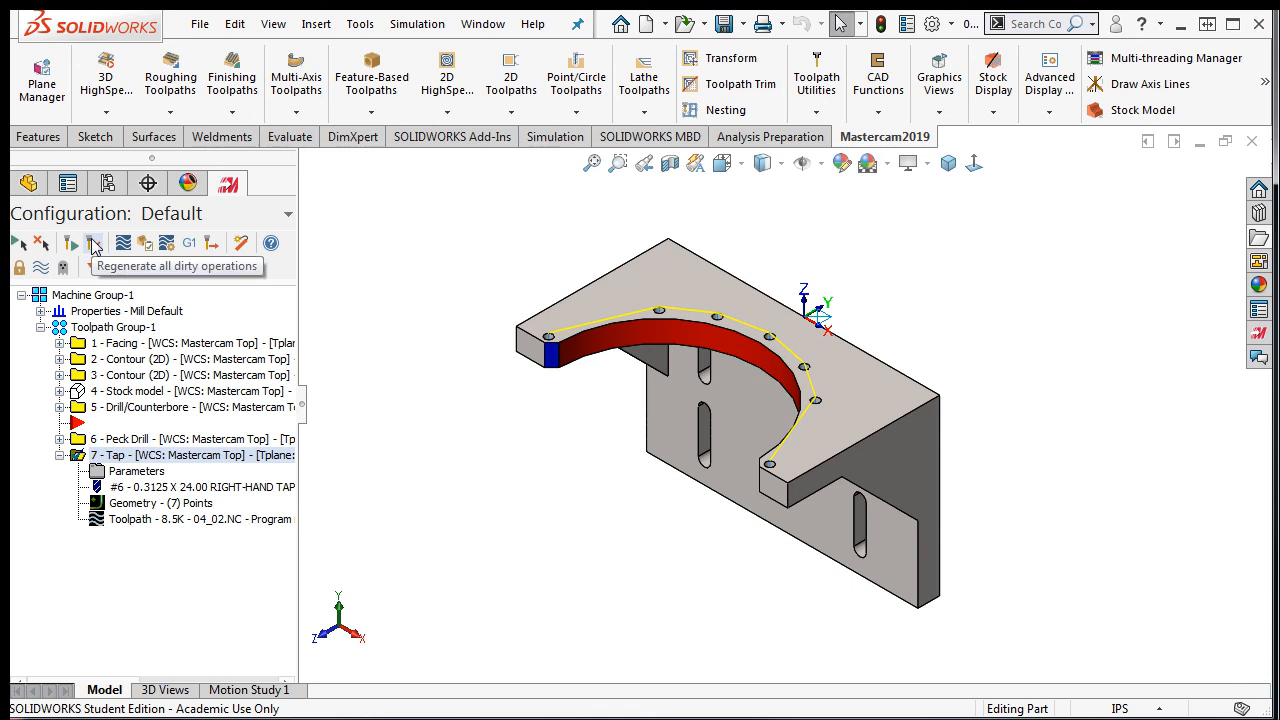